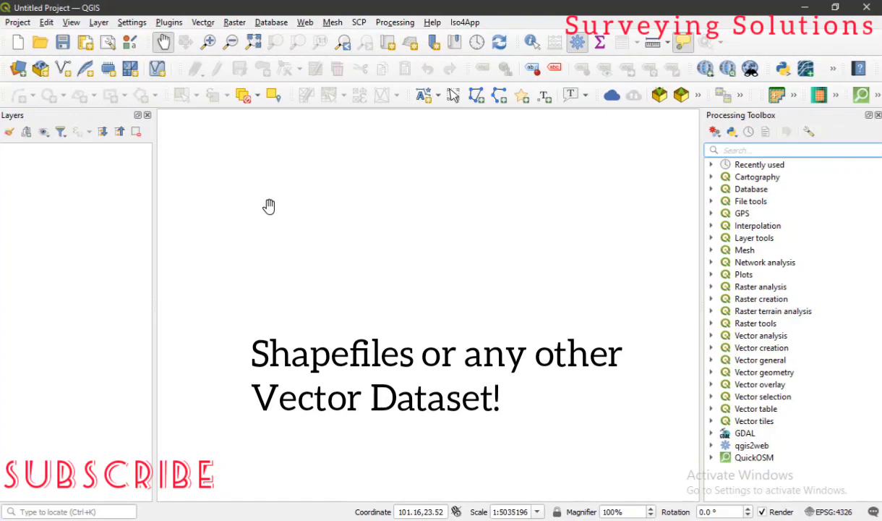
# Add a vector layer using Laos_Province_Population.shp as the source.
pyautogui.click(98, 22)
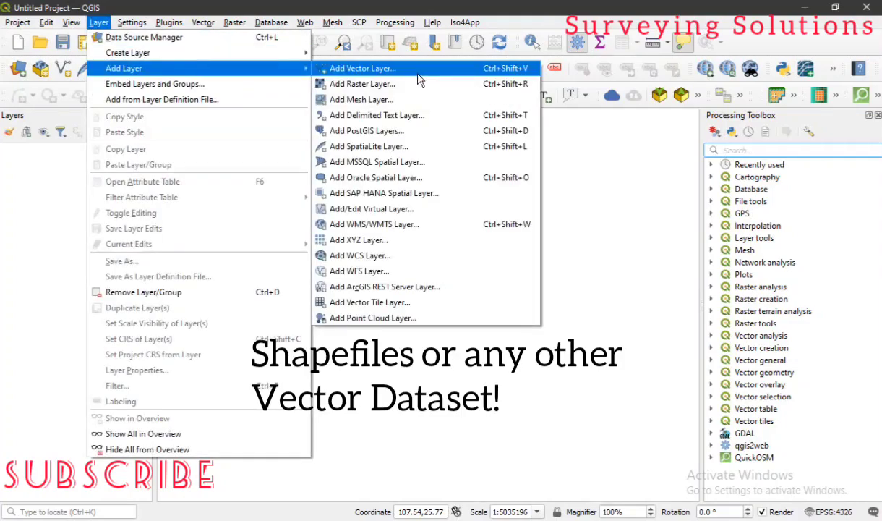
pyautogui.click(361, 68)
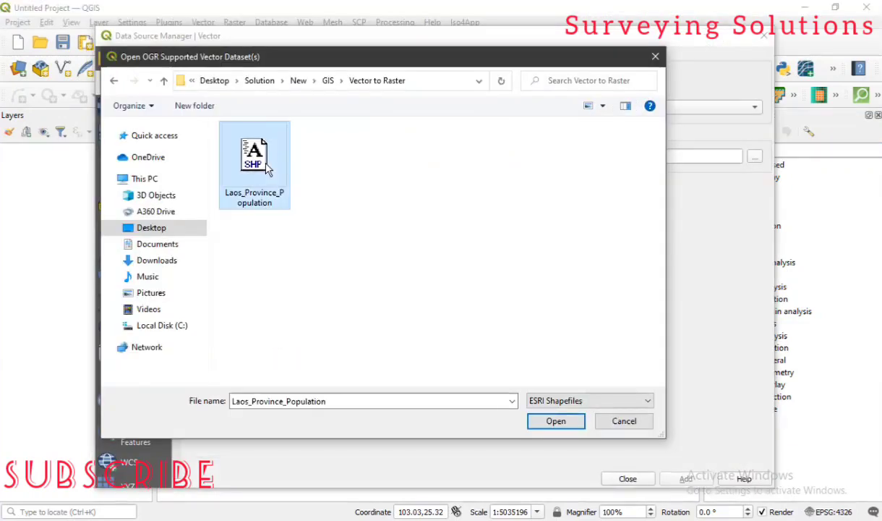
pyautogui.click(623, 421)
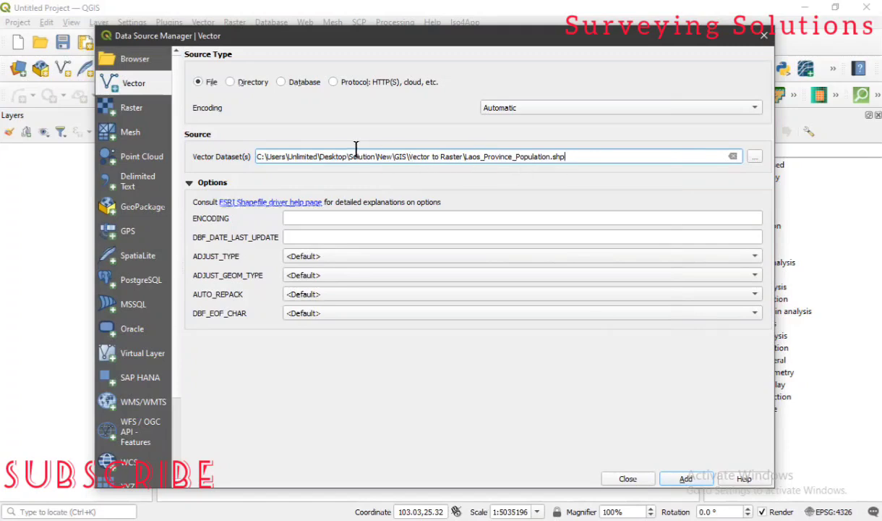
pyautogui.moveTo(341, 143)
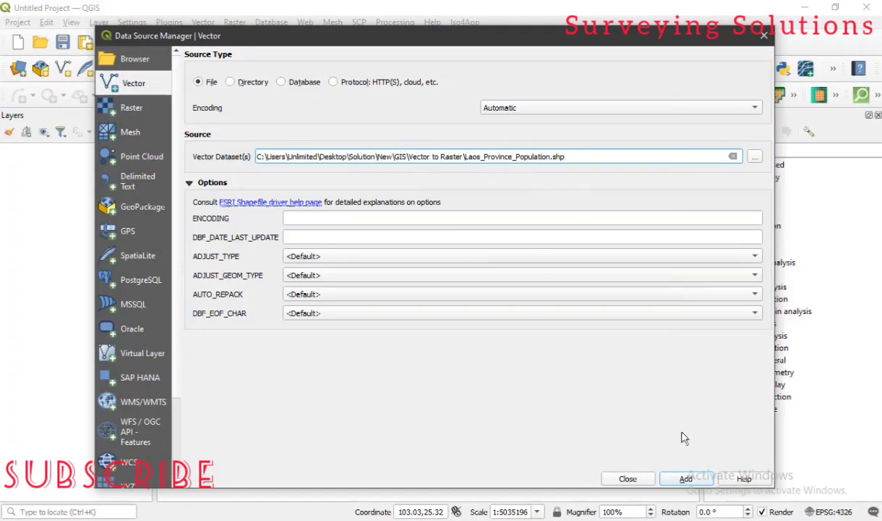
pyautogui.moveTo(736, 499)
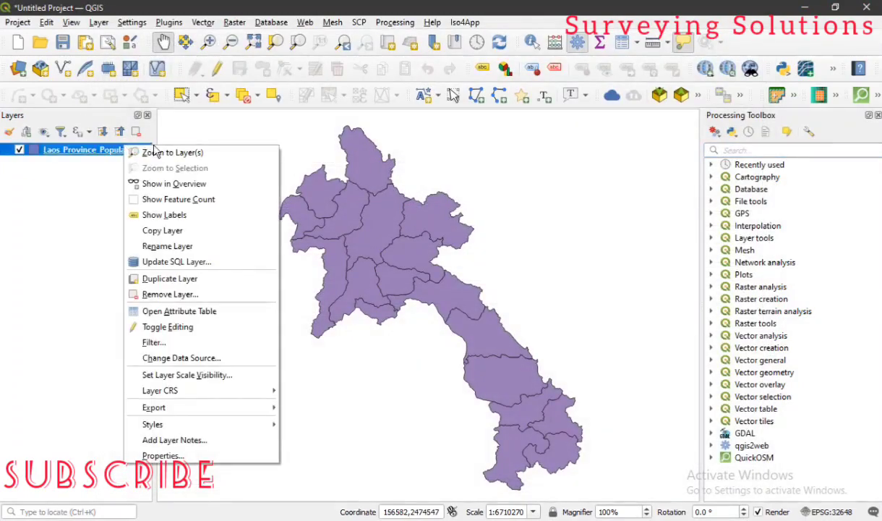
# Check Raster > Conversion, then search 'RAS' and select Rasterize (vector to raster).
pyautogui.click(172, 152)
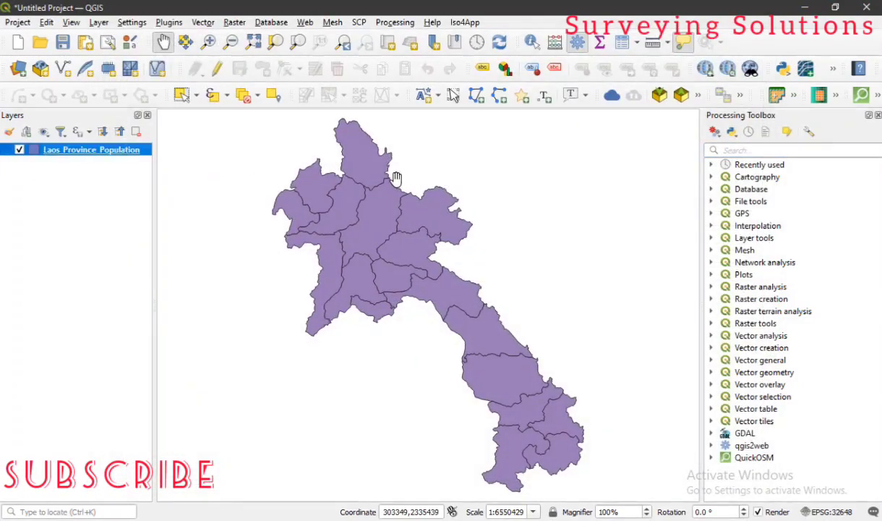
pyautogui.moveTo(395, 177)
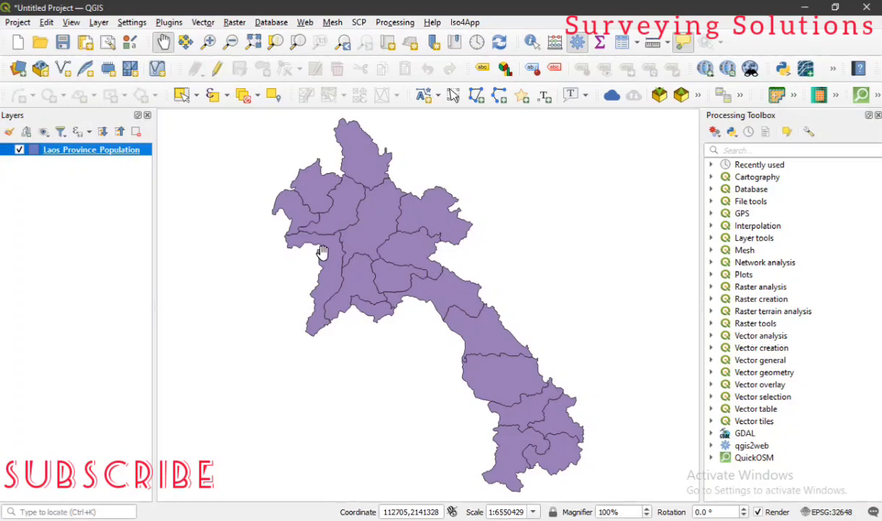
pyautogui.moveTo(545, 173)
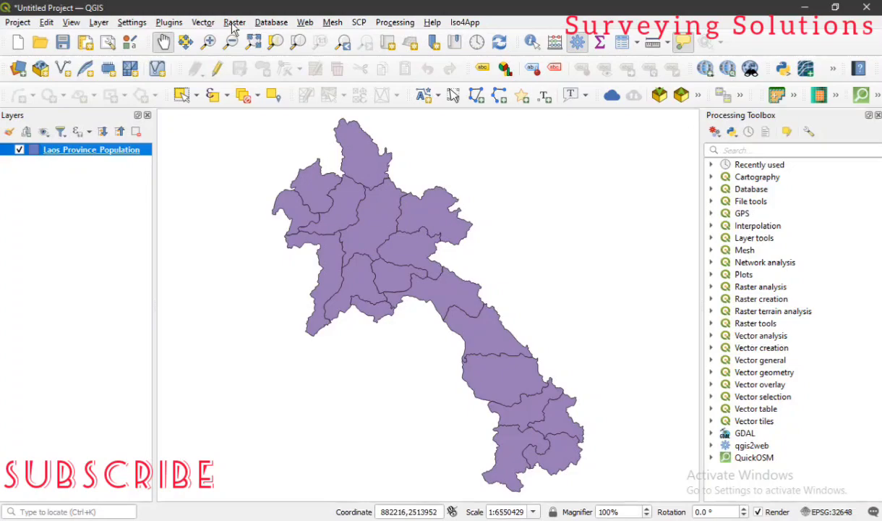
pyautogui.click(234, 22)
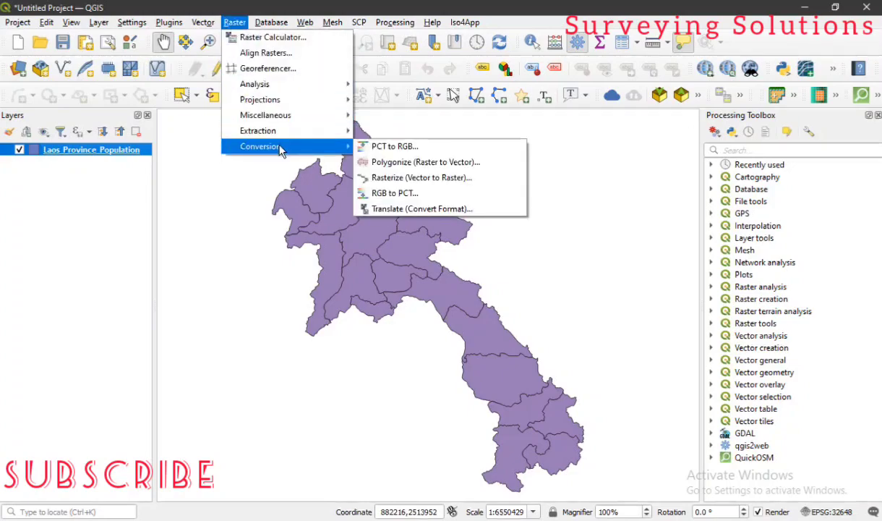
pyautogui.moveTo(422, 177)
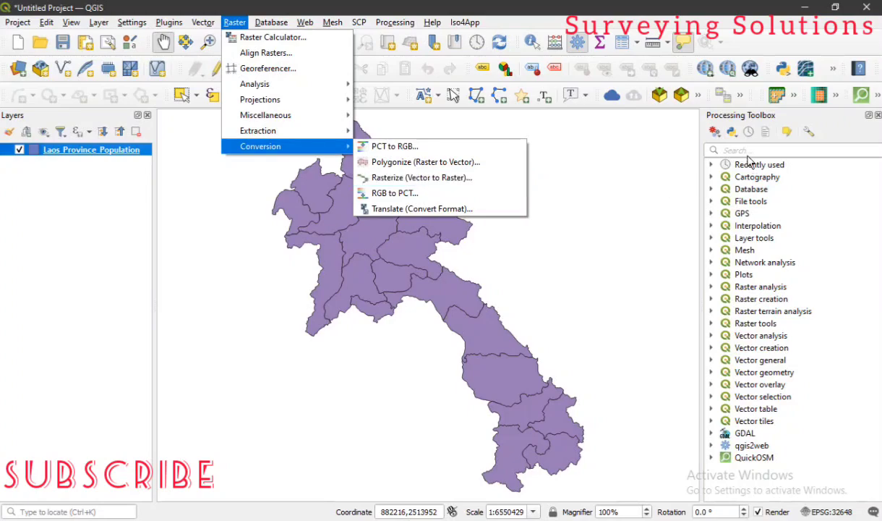
pyautogui.click(788, 150)
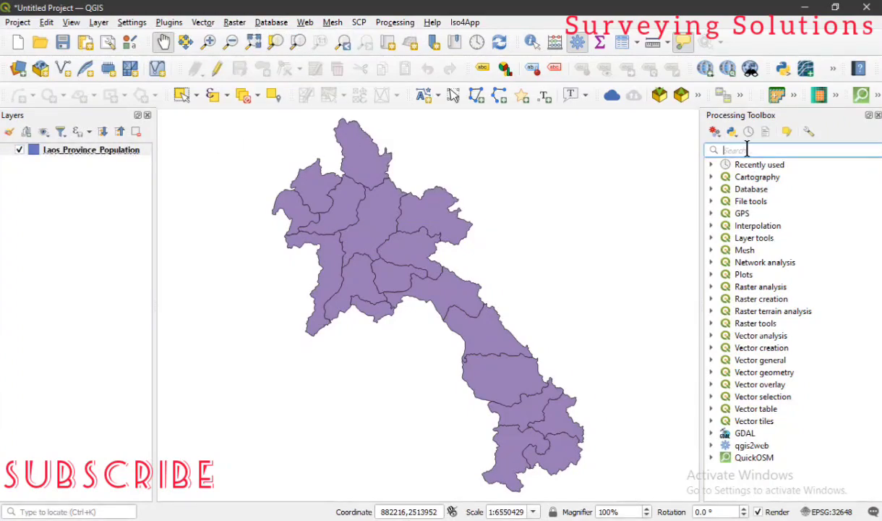
pyautogui.write('RASTER')
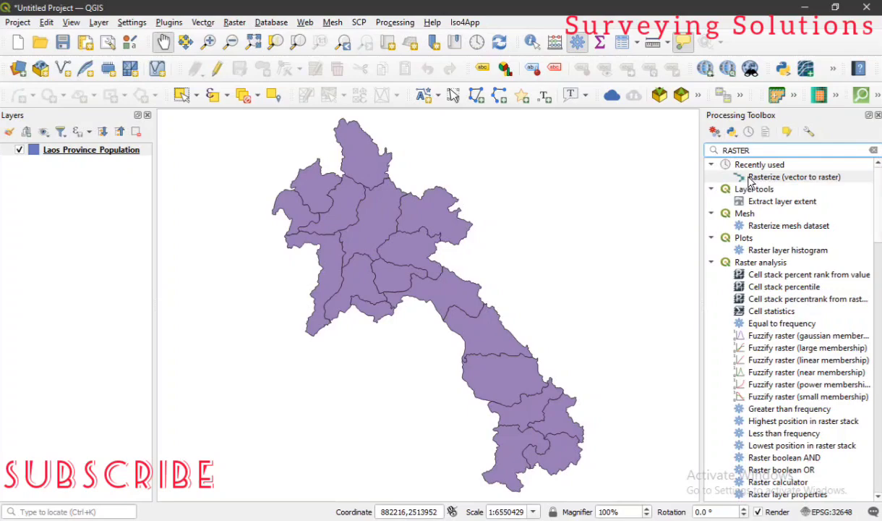
pyautogui.moveTo(794, 176)
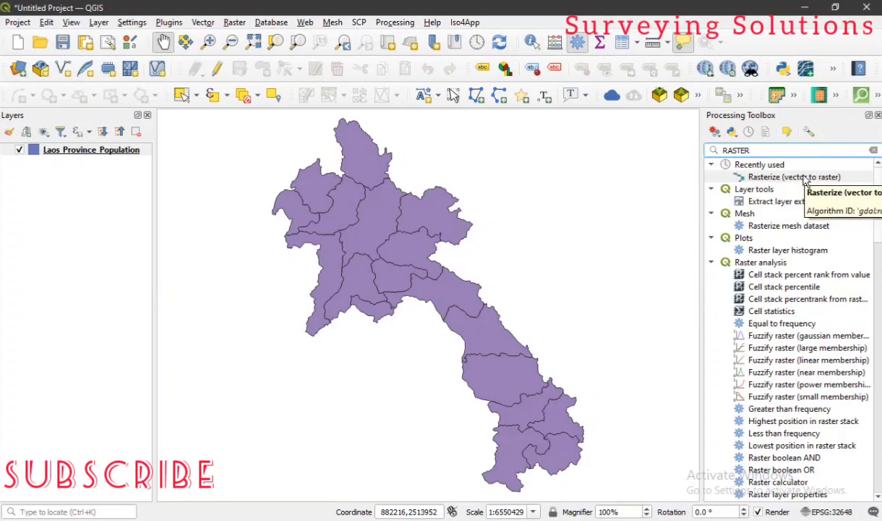
pyautogui.click(793, 176)
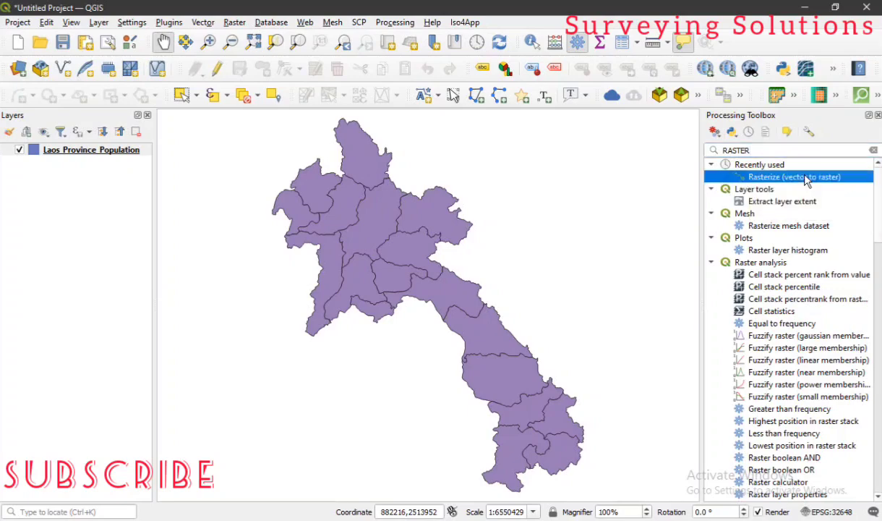
# Open Rasterize on the Laos_Province_Population layer with Populati_1 as the burn-in field.
pyautogui.doubleClick(793, 177)
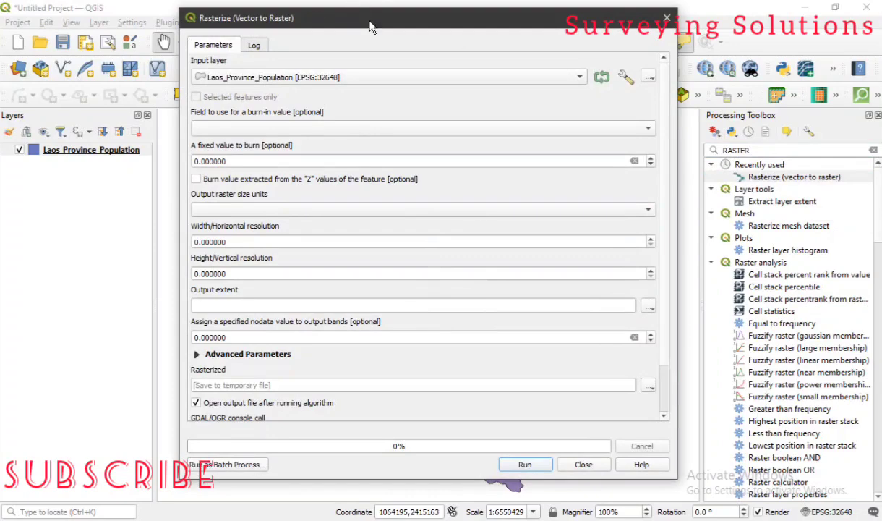
pyautogui.moveTo(372, 18); pyautogui.dragTo(315, 12)
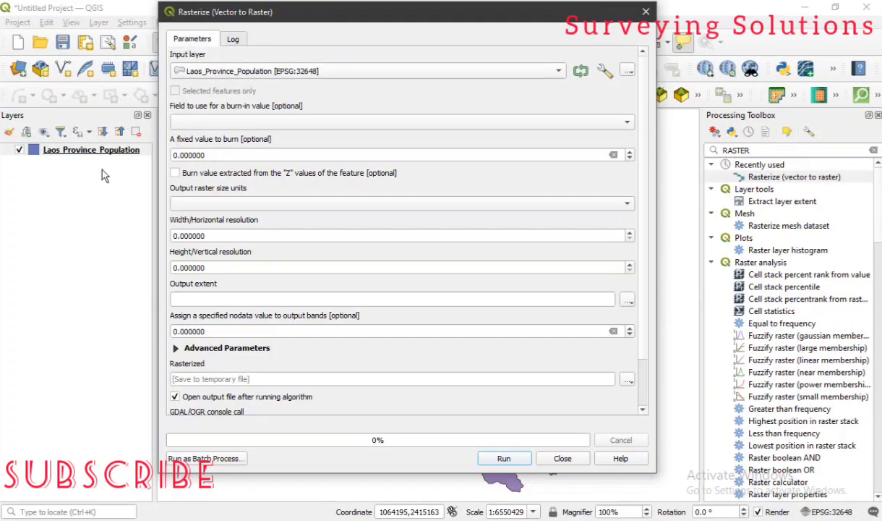
pyautogui.click(90, 150)
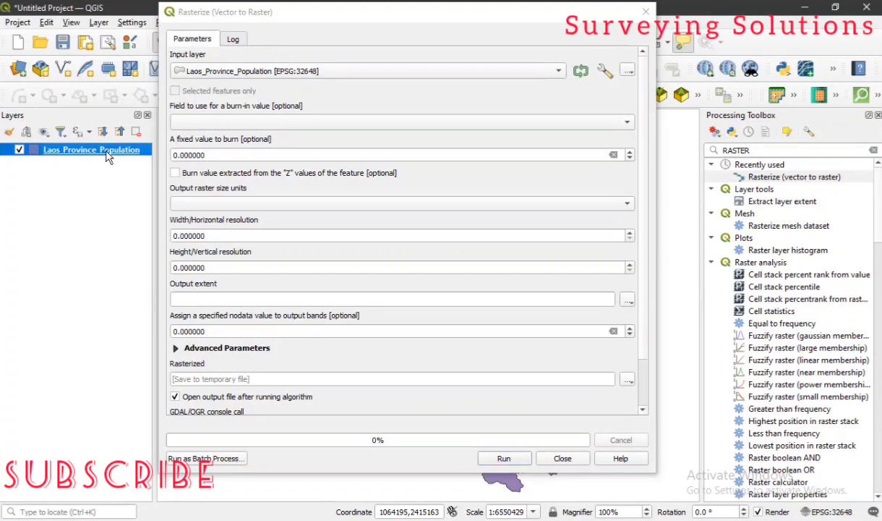
pyautogui.moveTo(438, 111)
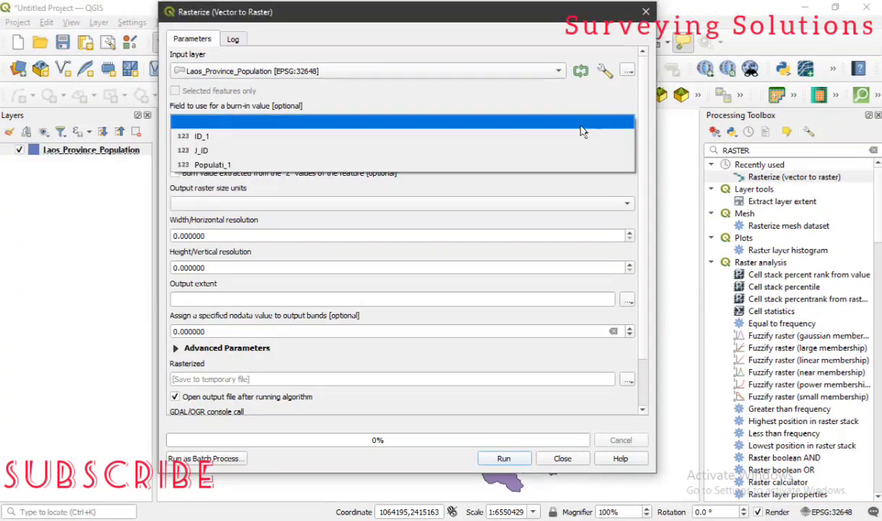
pyautogui.click(213, 164)
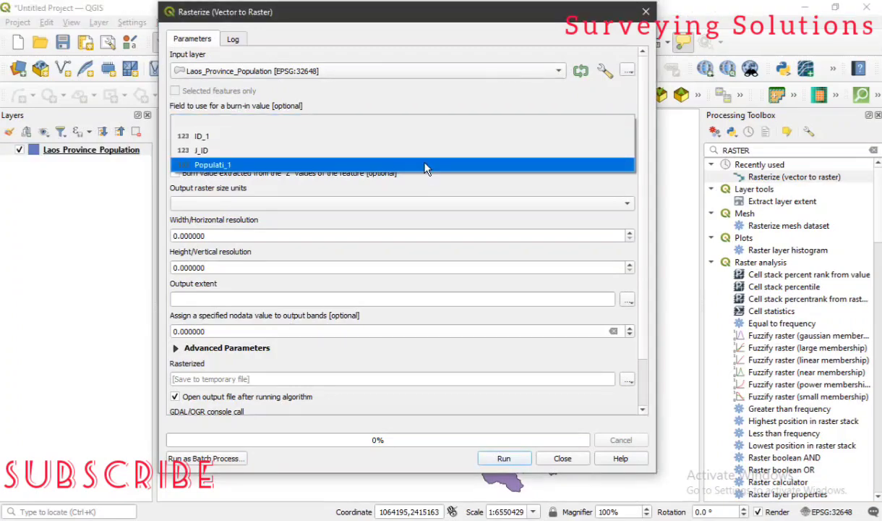
pyautogui.click(214, 165)
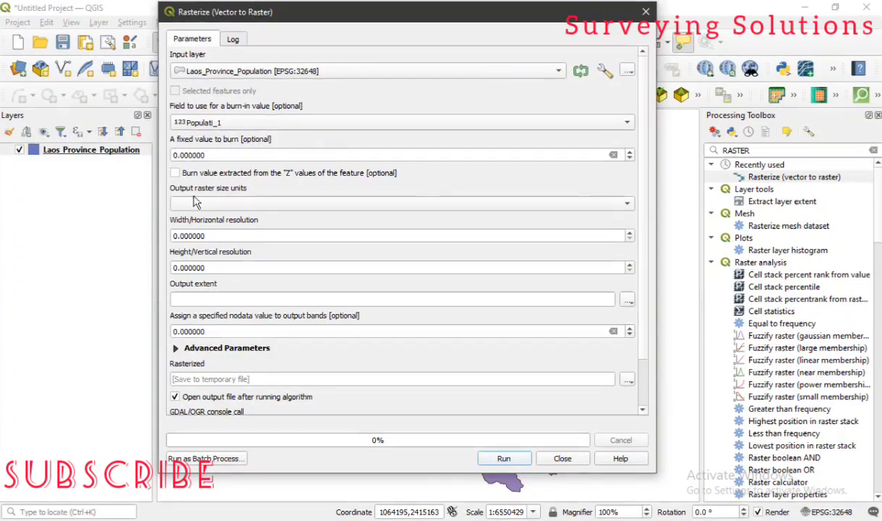
pyautogui.moveTo(211, 203)
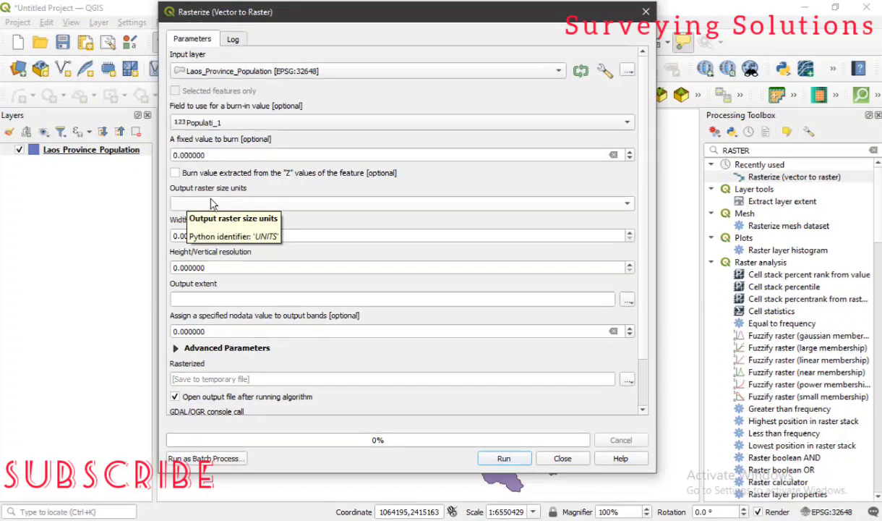
# Use georeferenced size units with horizontal resolution 50 and vertical resolution 100.
pyautogui.click(400, 202)
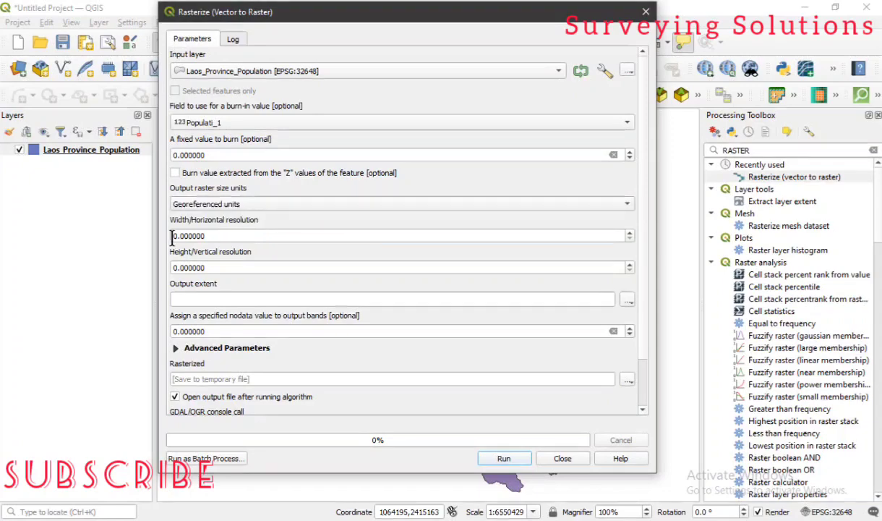
pyautogui.click(398, 235)
pyautogui.write('50.000000')
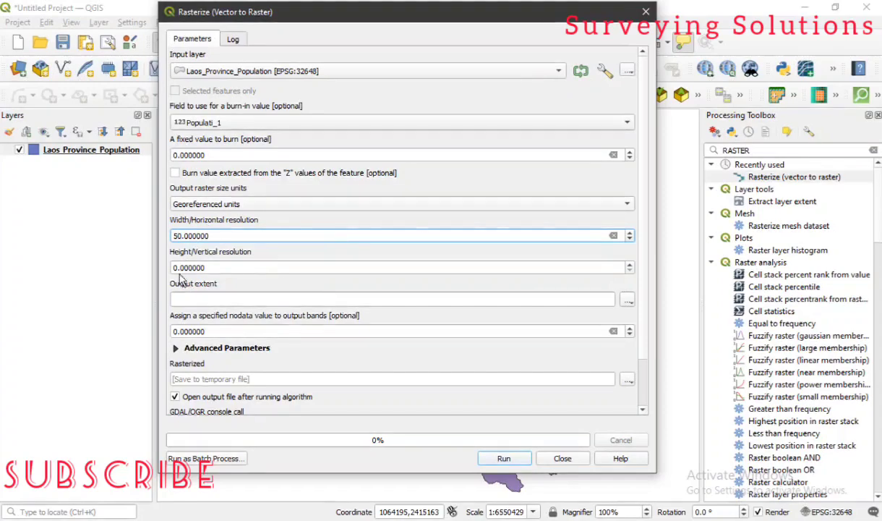
pyautogui.click(397, 267)
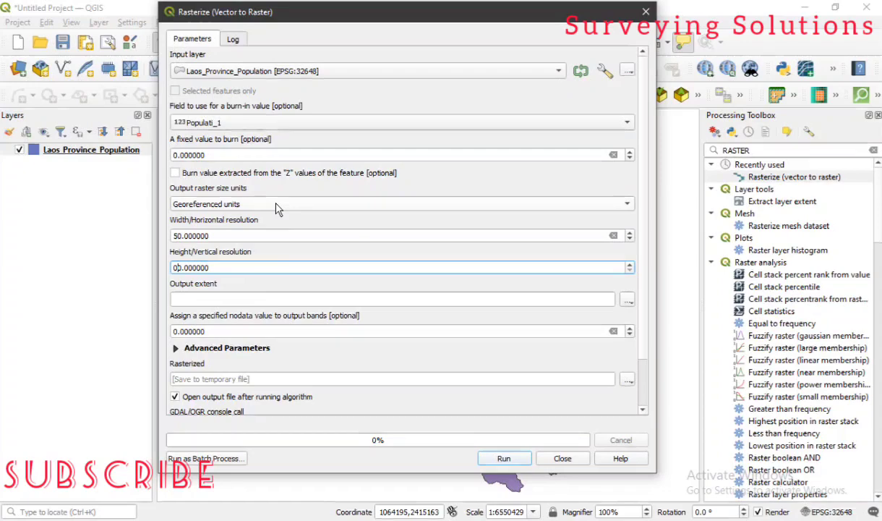
pyautogui.moveTo(274, 206)
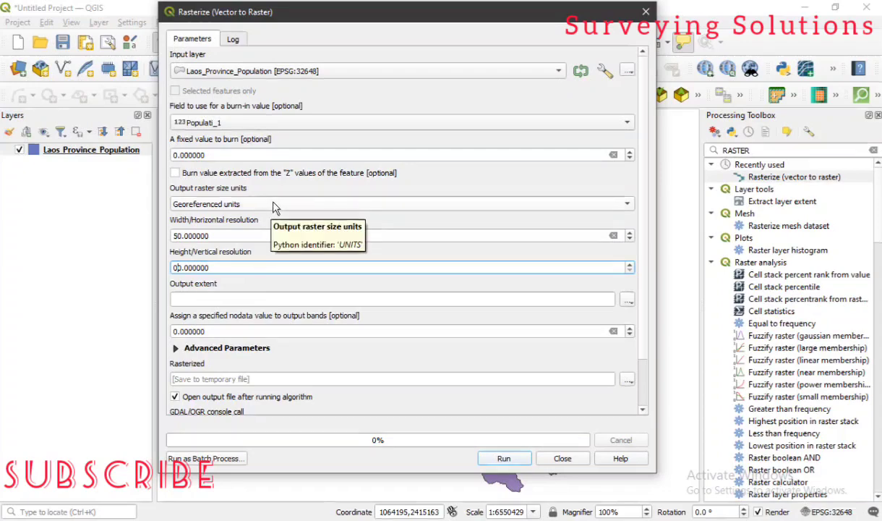
pyautogui.moveTo(212, 196)
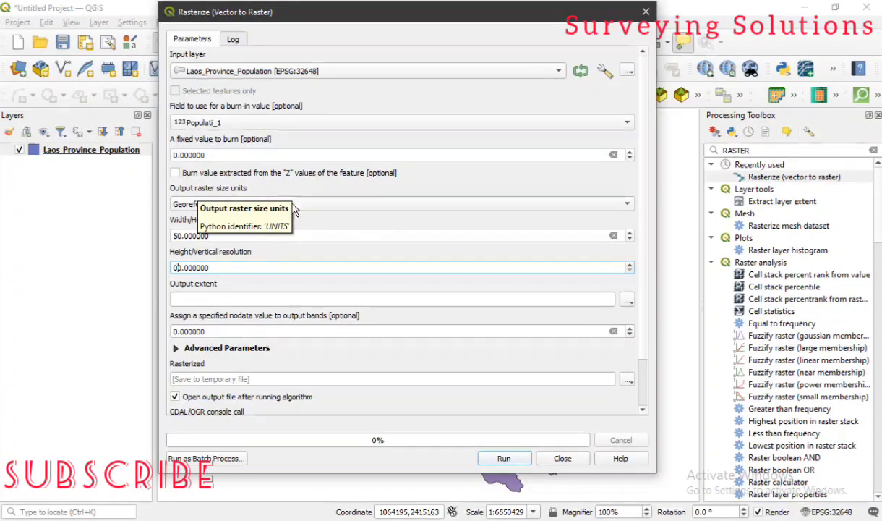
pyautogui.click(401, 203)
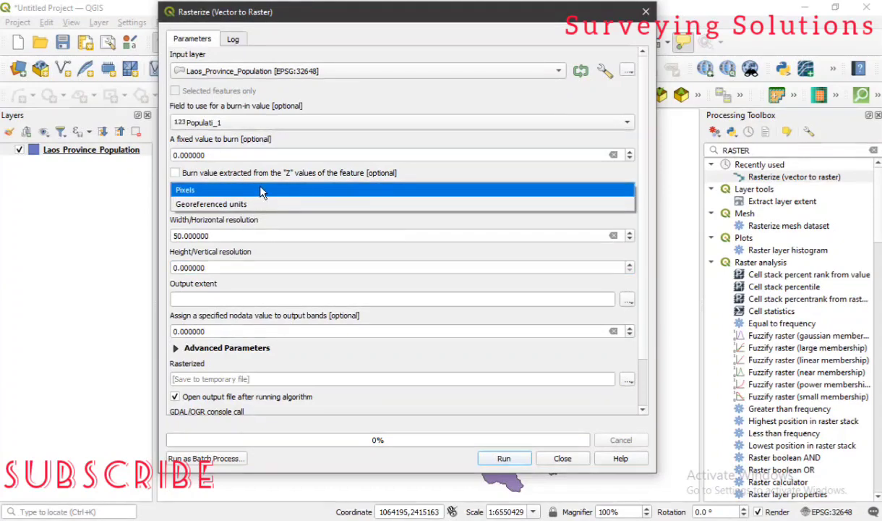
pyautogui.click(210, 203)
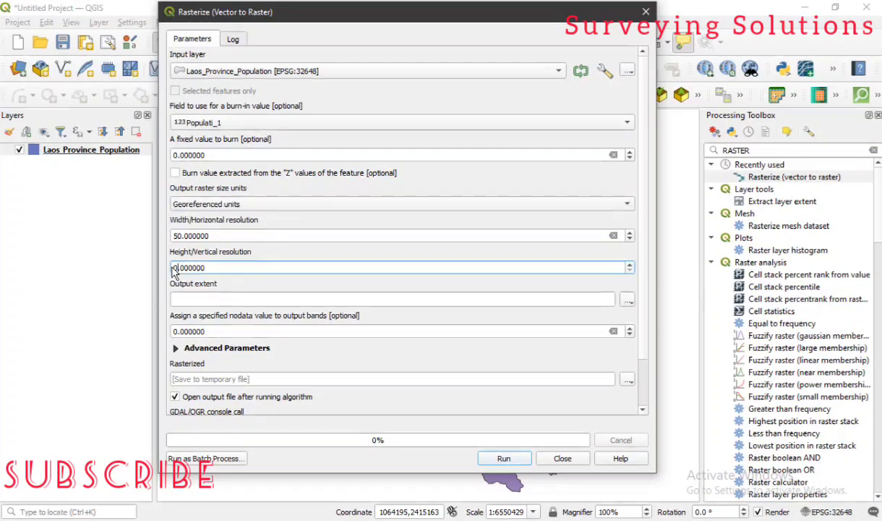
pyautogui.moveTo(188, 267)
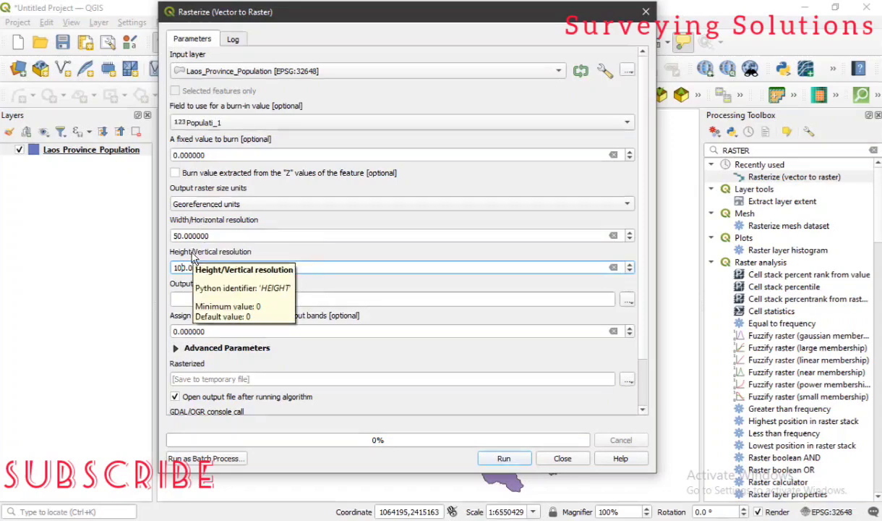
pyautogui.moveTo(200, 220)
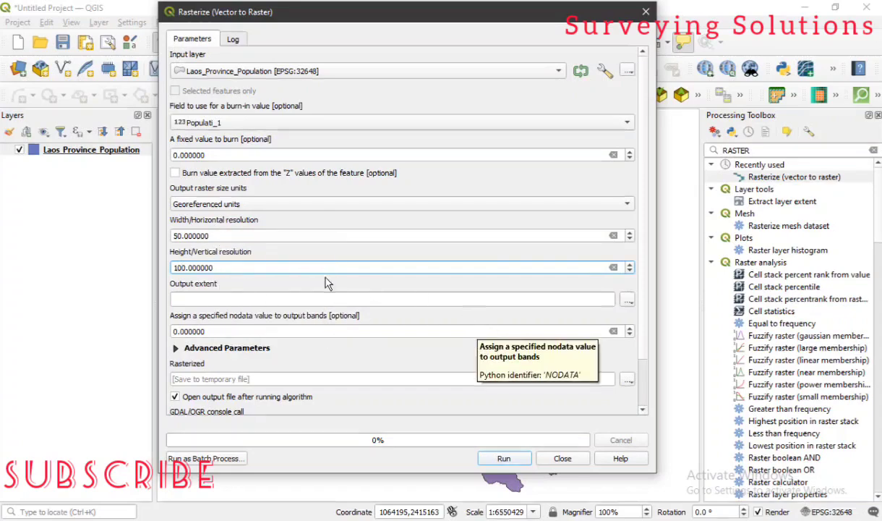
pyautogui.moveTo(612, 316)
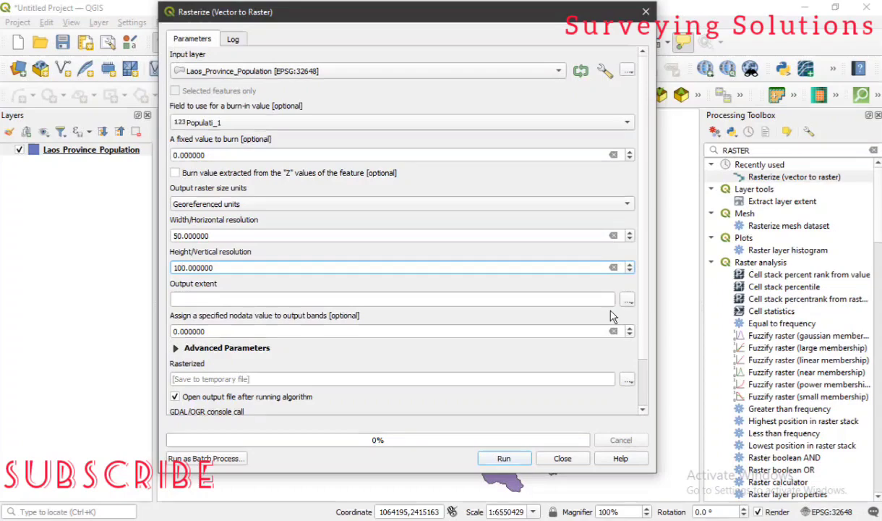
pyautogui.moveTo(643, 300)
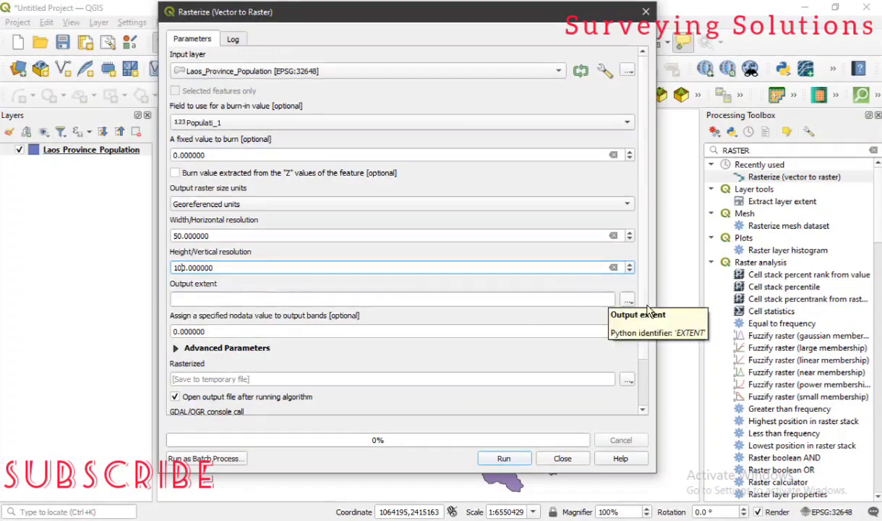
# Calculate the output extent from the province layer and open the Rasterized output choices.
pyautogui.click(626, 298)
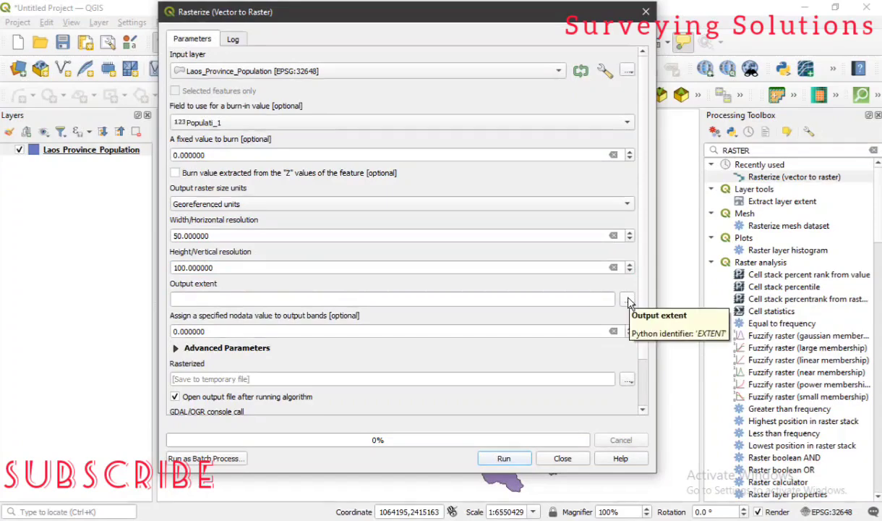
pyautogui.click(627, 298)
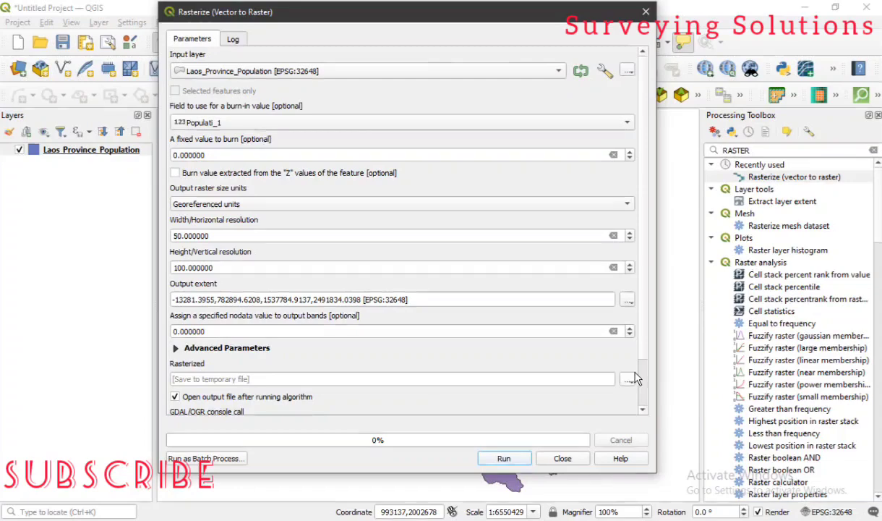
pyautogui.scroll(-3)
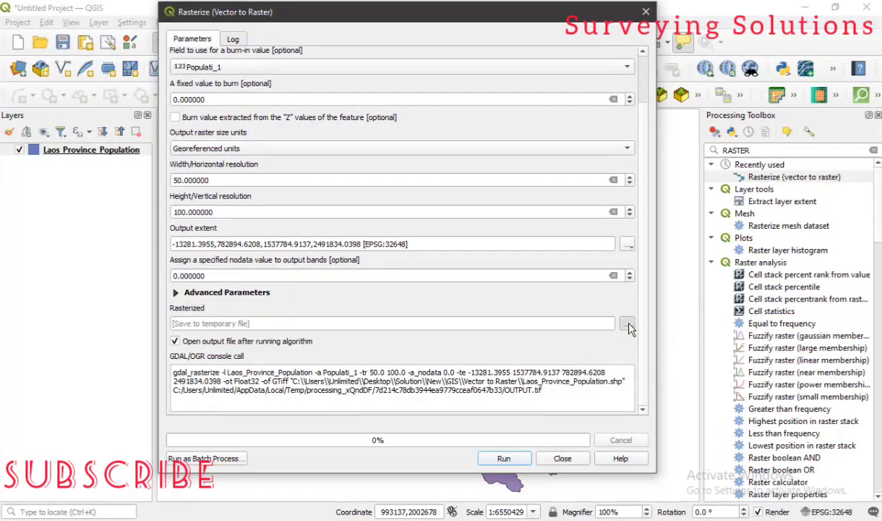
pyautogui.click(627, 323)
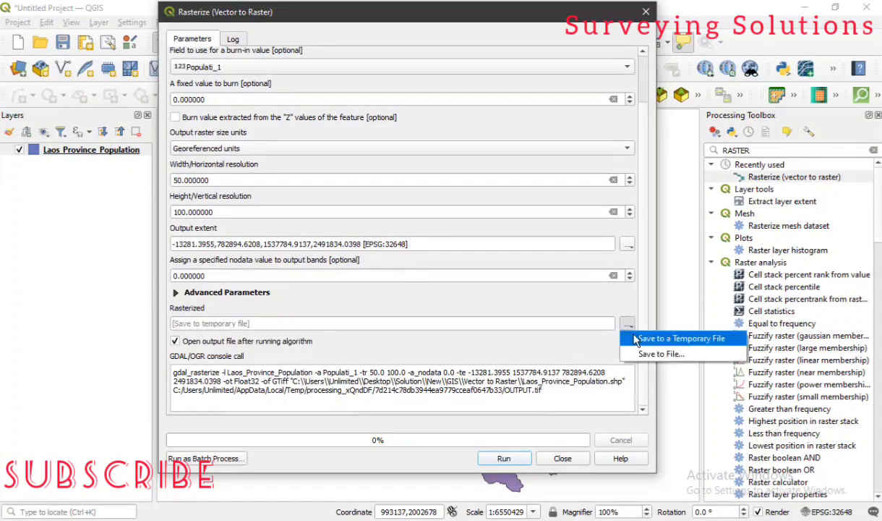
pyautogui.moveTo(649, 354)
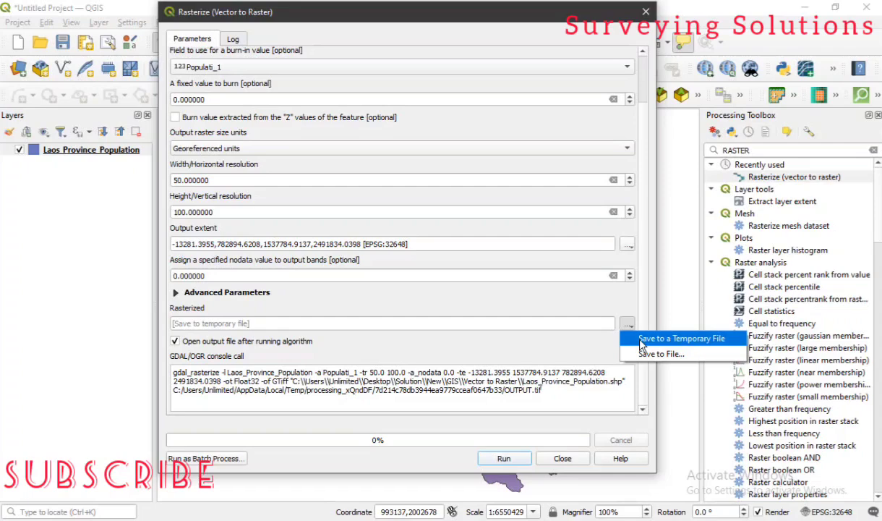
pyautogui.moveTo(643, 353)
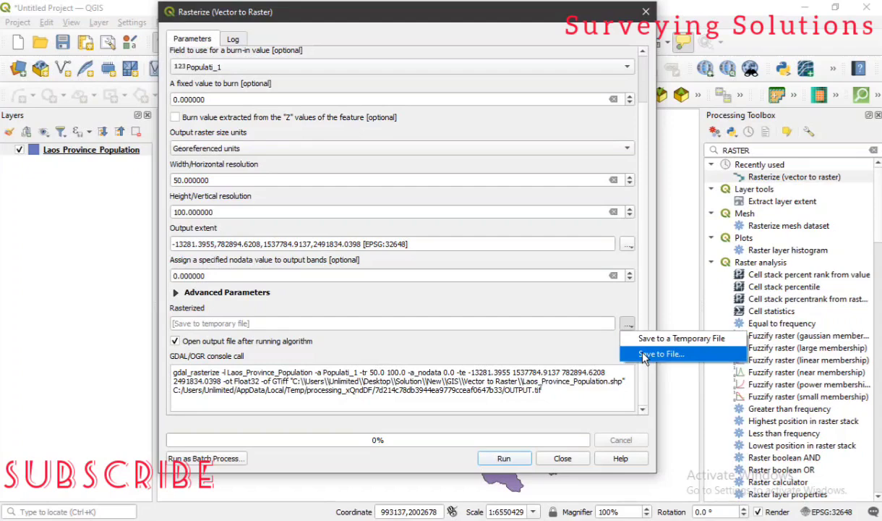
# Save the rasterized output to a file named TESTTT with TIF type.
pyautogui.click(658, 353)
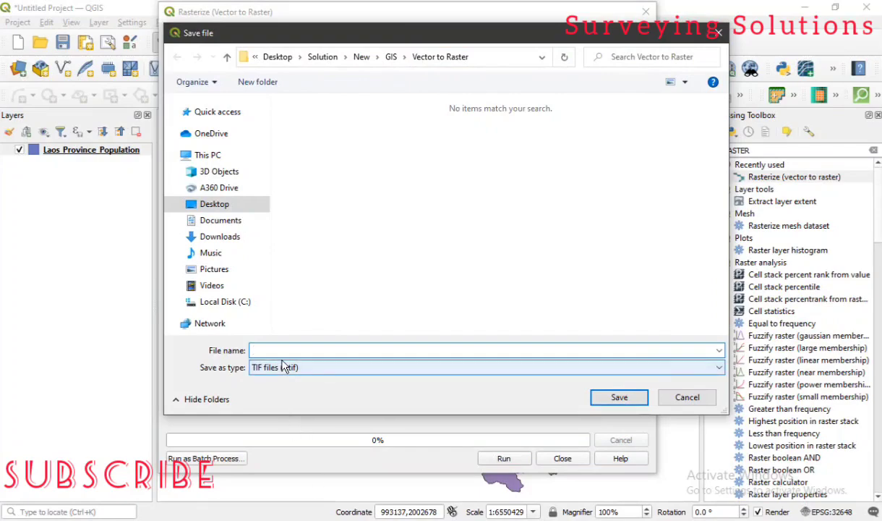
pyautogui.write('T')
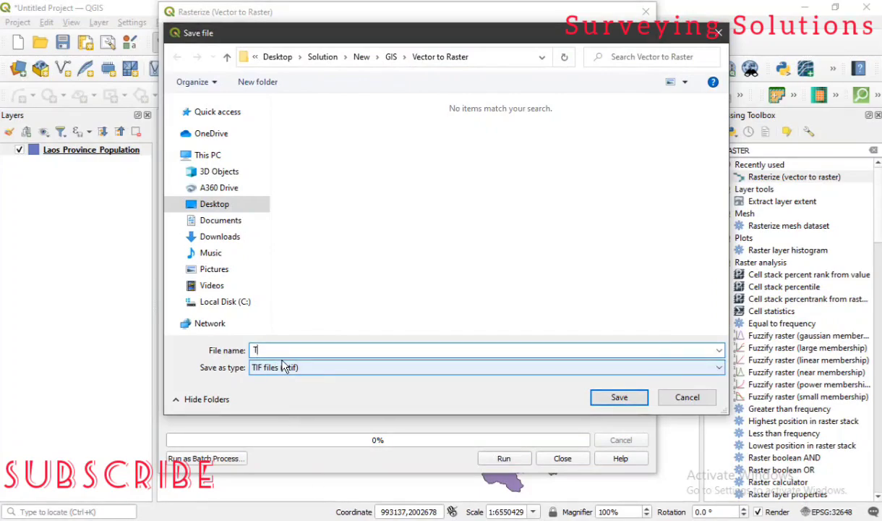
pyautogui.write('ESTTT')
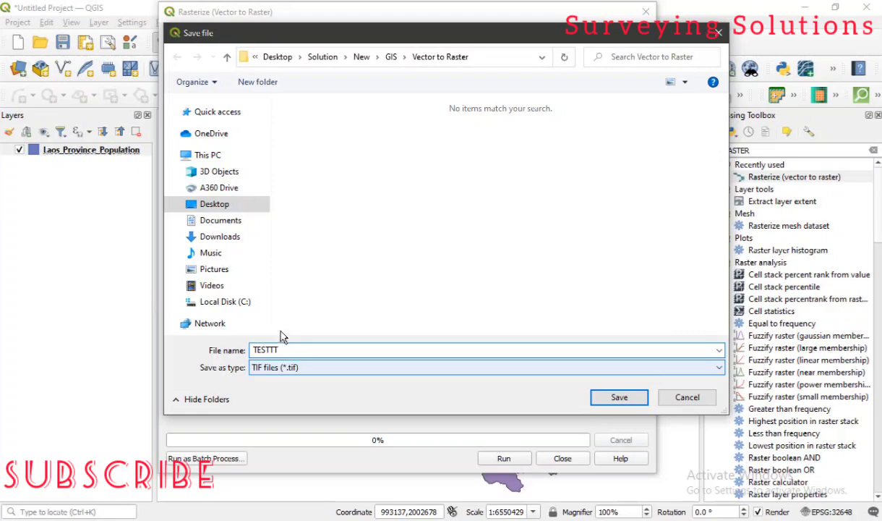
pyautogui.click(485, 367)
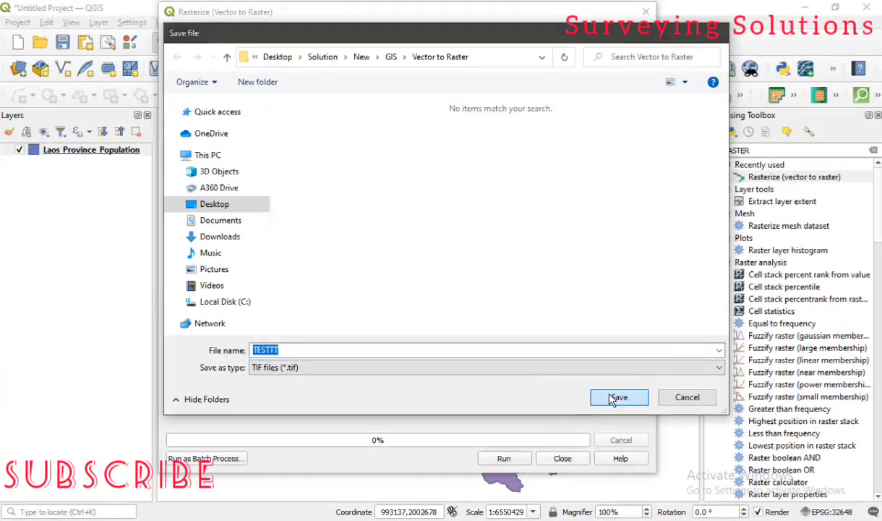
pyautogui.click(618, 397)
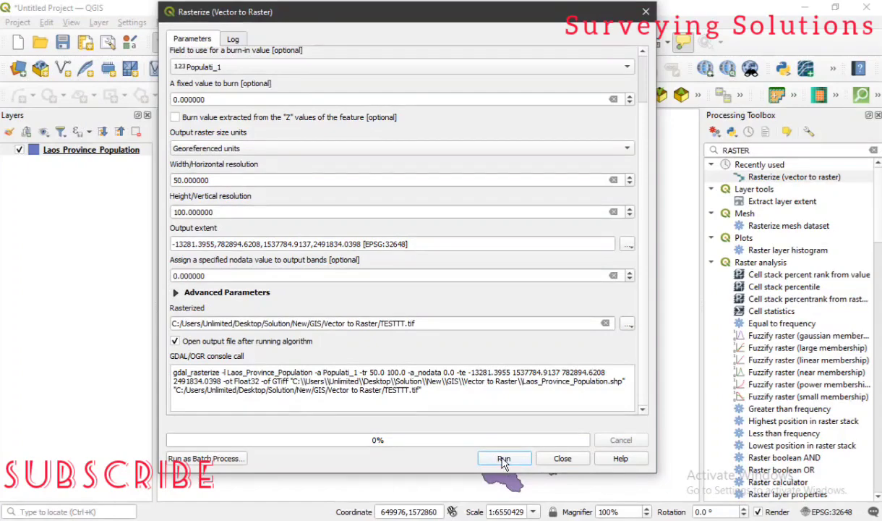
# Run Rasterize to create the TESTTT raster from the Populati_1 field.
pyautogui.click(504, 458)
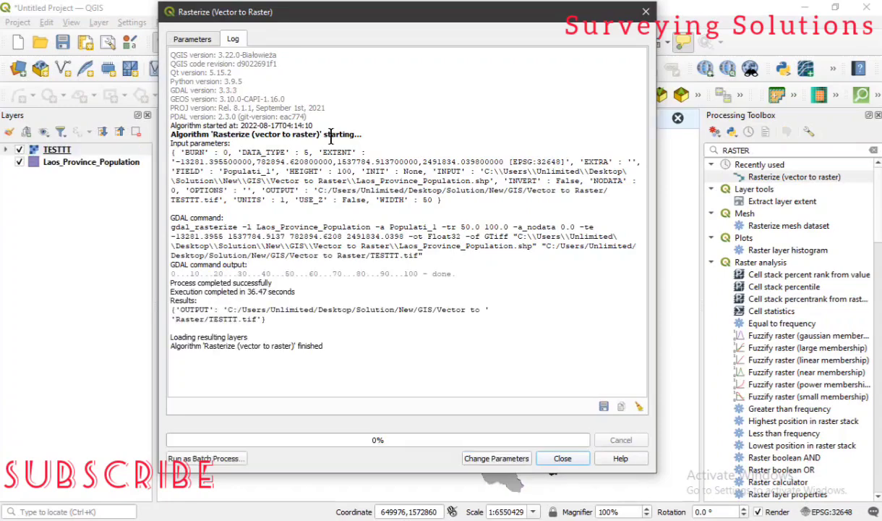
pyautogui.moveTo(195, 337)
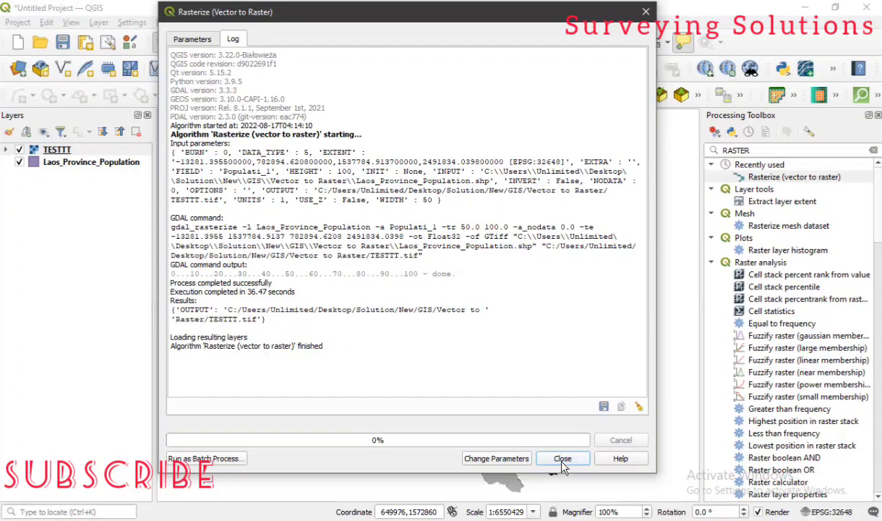
pyautogui.moveTo(10, 154)
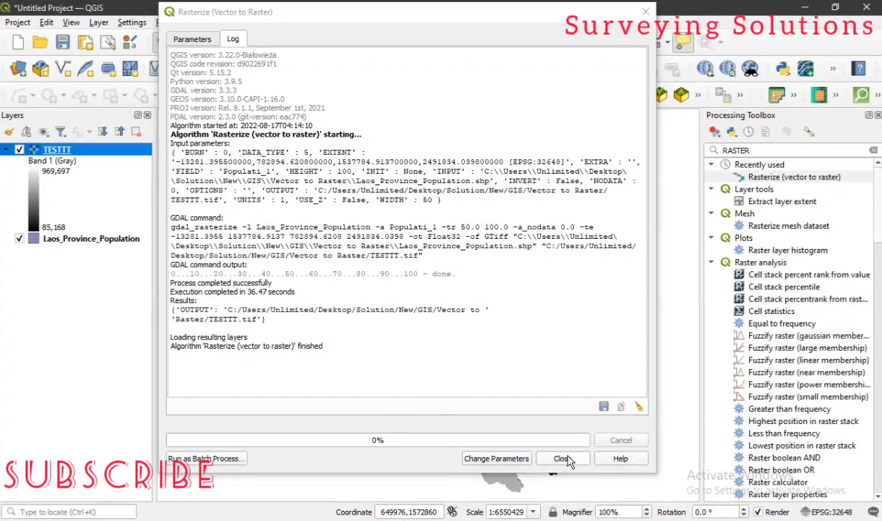
# Close the Rasterize dialog and toggle the province and TESTTT layers to compare.
pyautogui.click(562, 458)
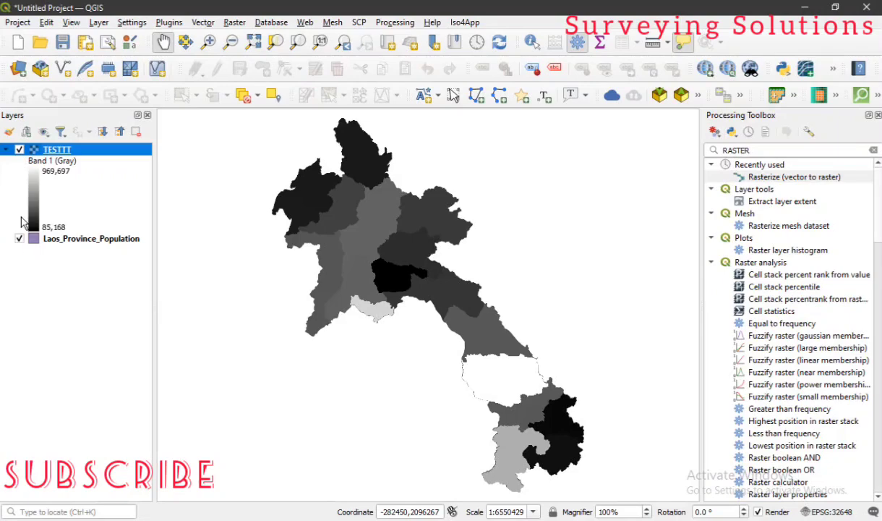
pyautogui.click(19, 238)
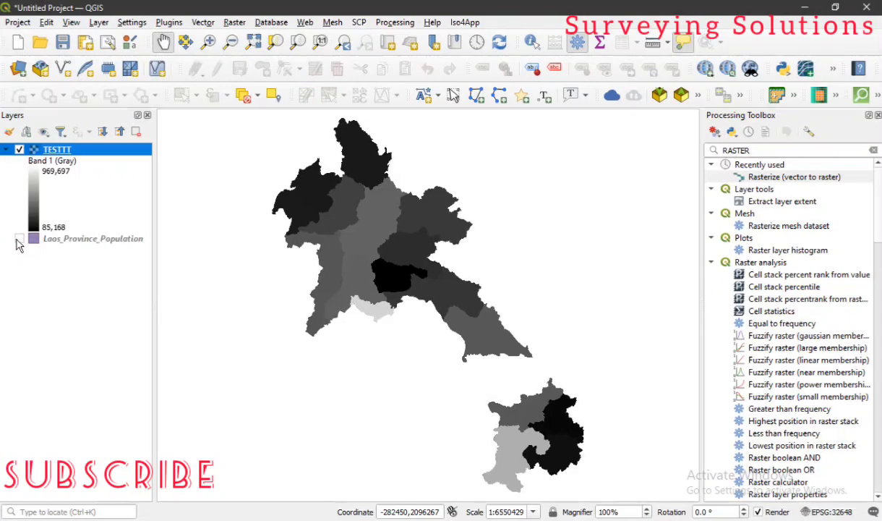
pyautogui.click(19, 238)
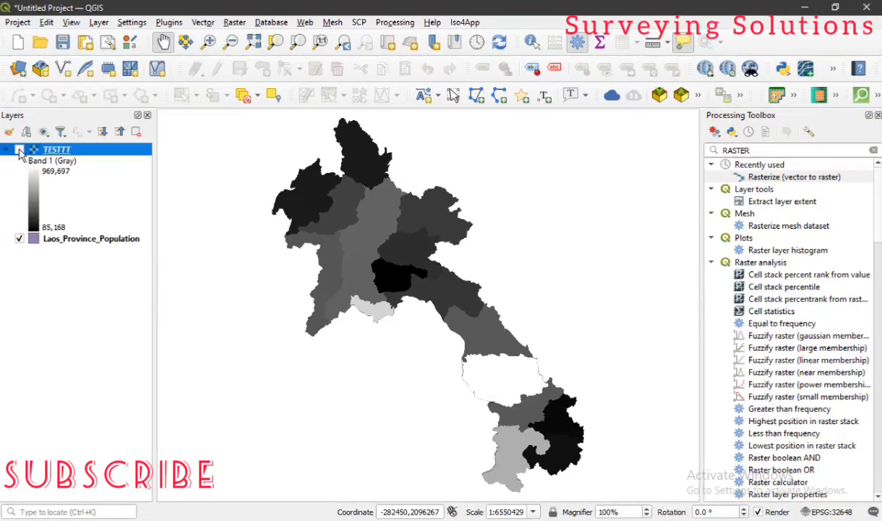
pyautogui.click(19, 149)
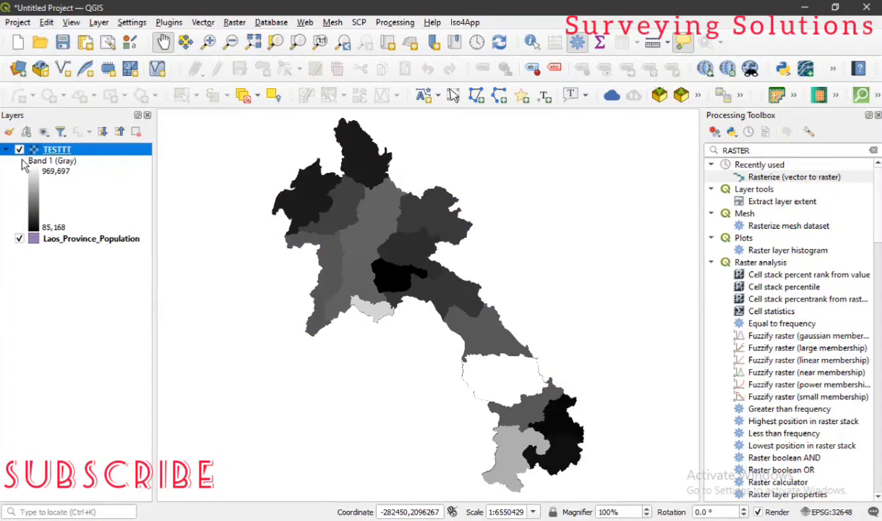
pyautogui.moveTo(56, 178)
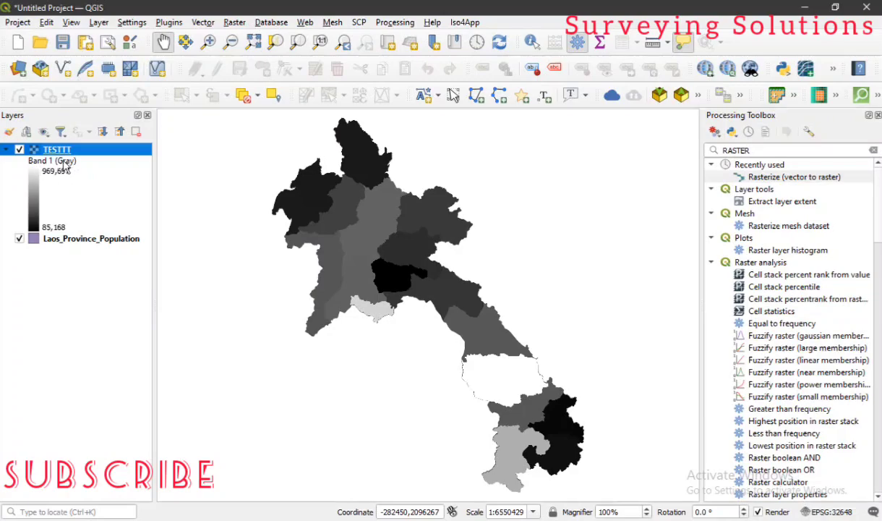
pyautogui.moveTo(59, 174)
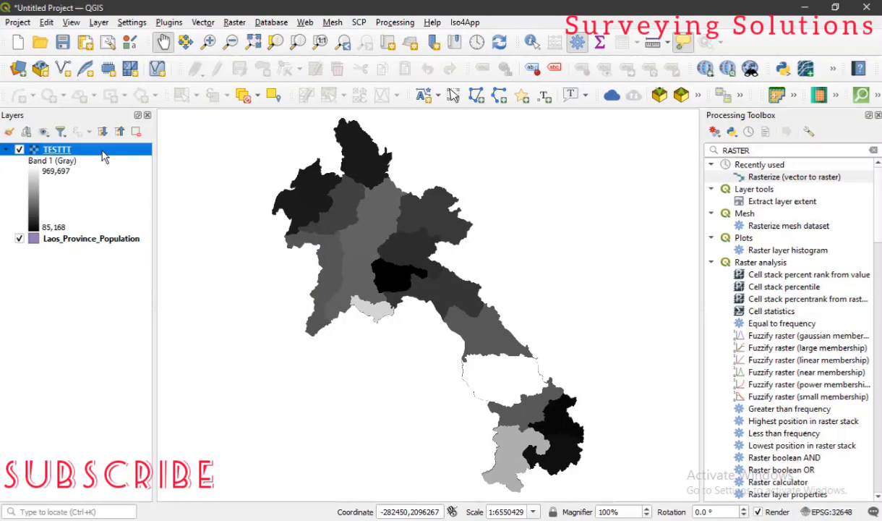
# Change the TESTTT layer's render type to Singleband pseudocolor in Layer Properties.
pyautogui.doubleClick(56, 149)
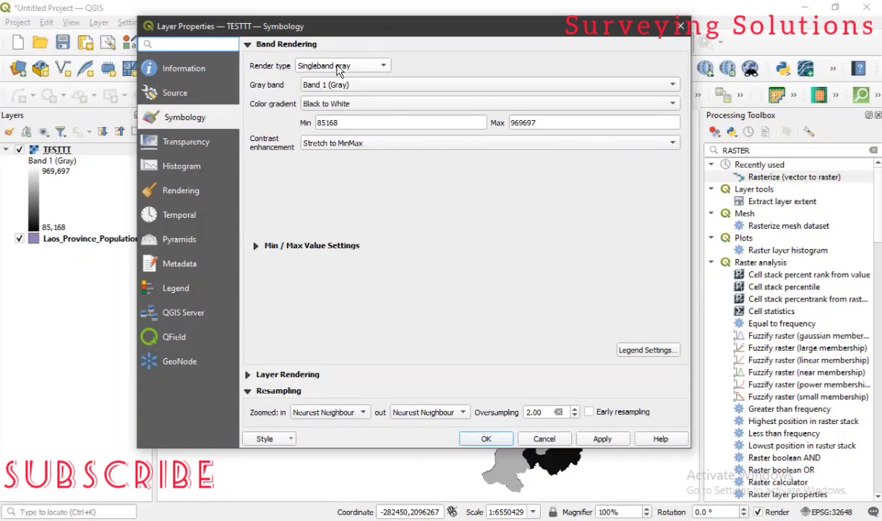
pyautogui.click(341, 66)
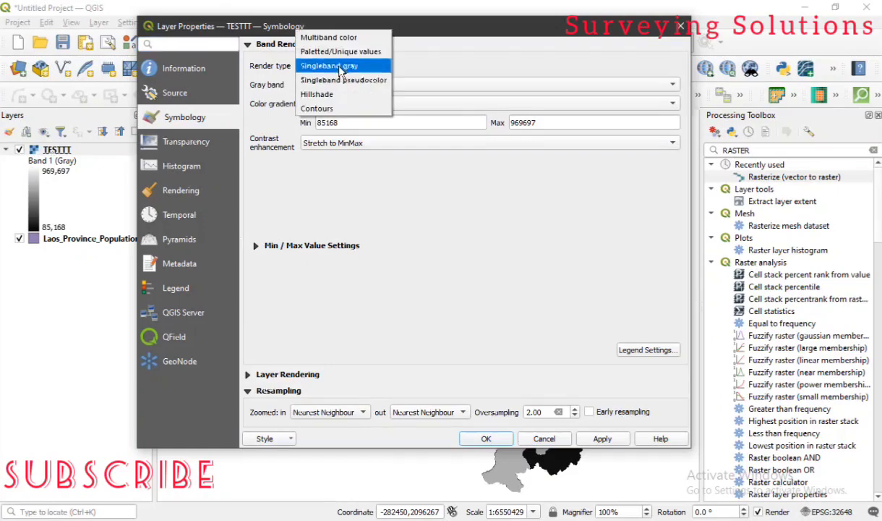
pyautogui.click(329, 65)
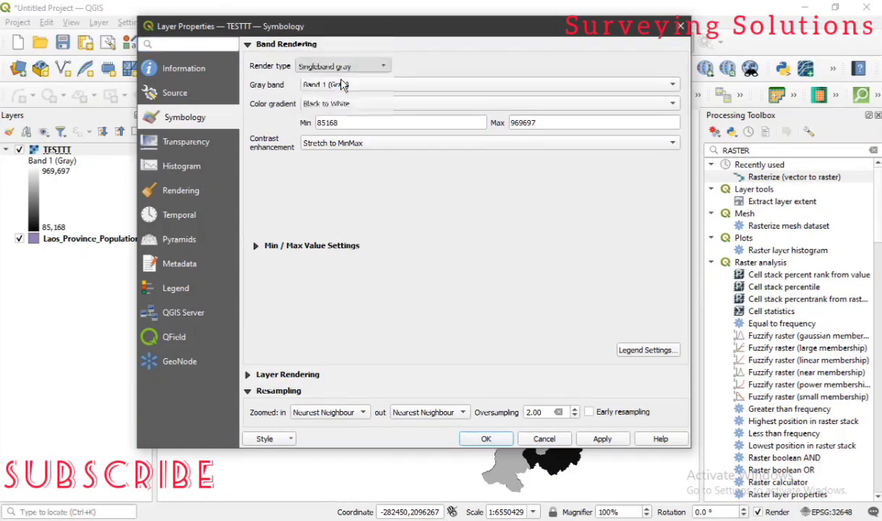
pyautogui.click(342, 65)
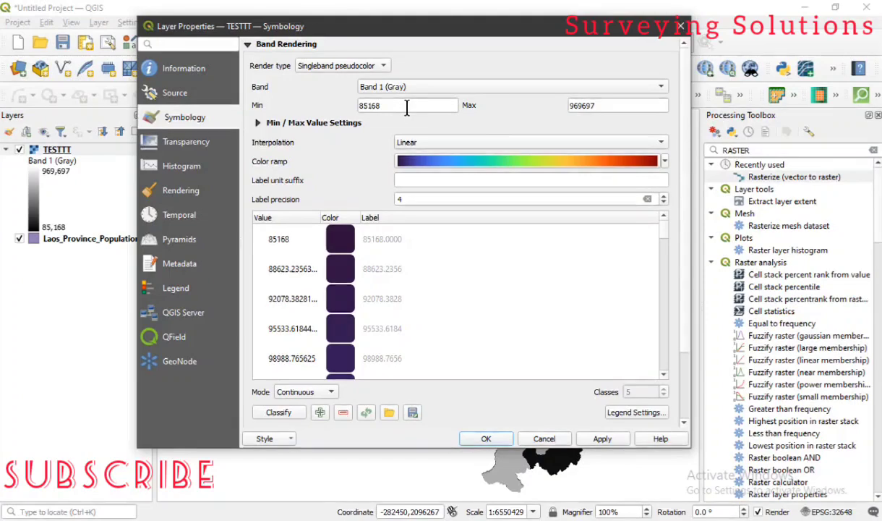
pyautogui.moveTo(523, 108)
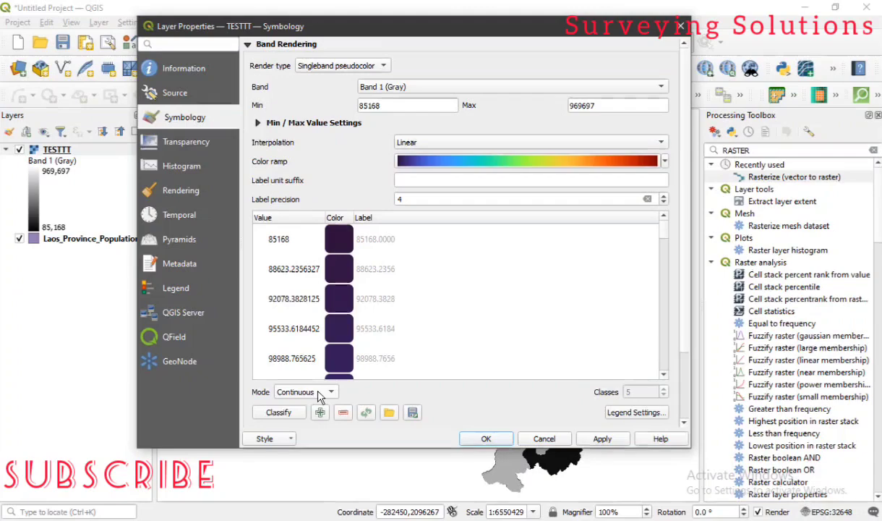
# Switch the classification mode to Equal Interval, apply it, and close the properties.
pyautogui.click(304, 391)
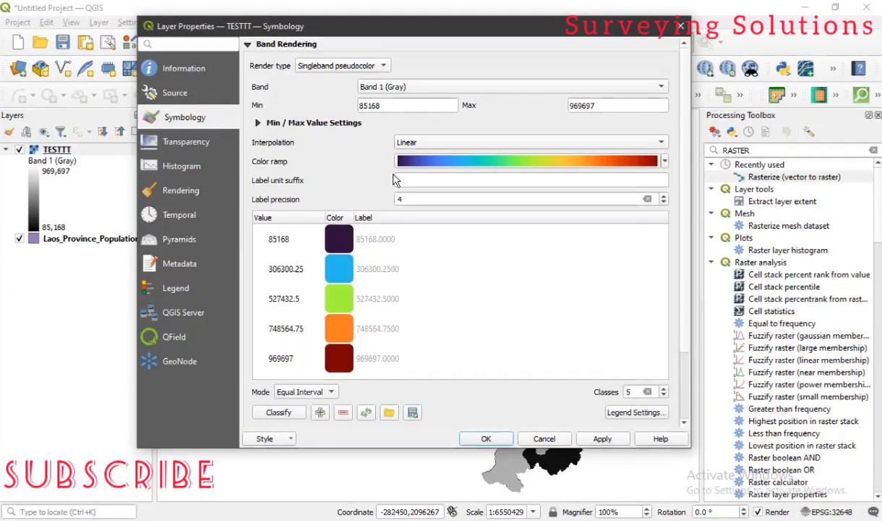
pyautogui.moveTo(669, 152)
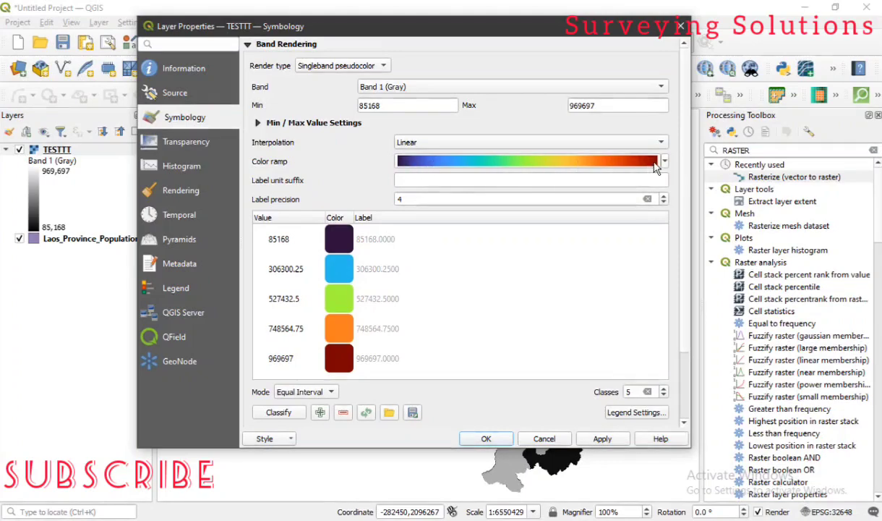
pyautogui.moveTo(669, 416)
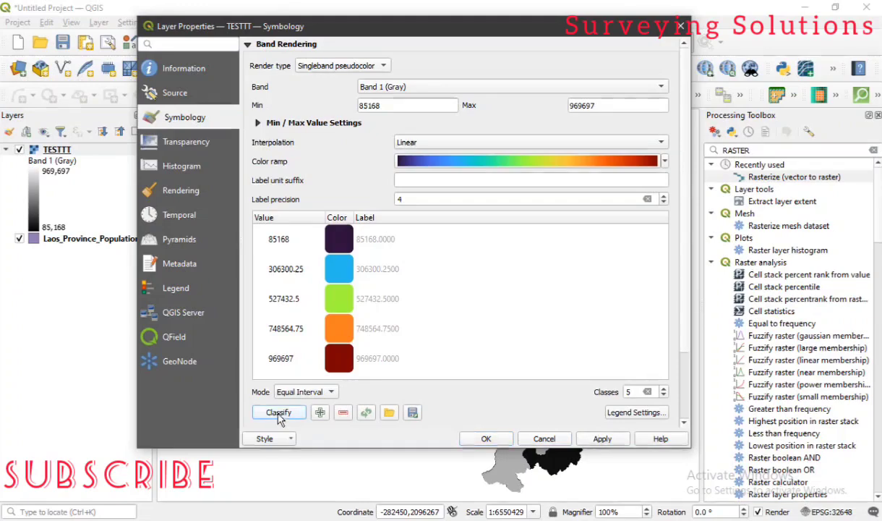
pyautogui.click(278, 412)
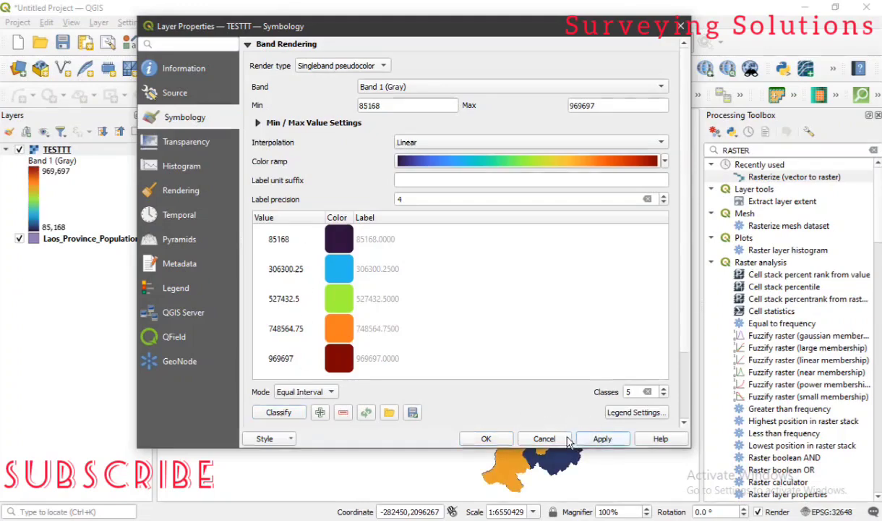
pyautogui.click(544, 438)
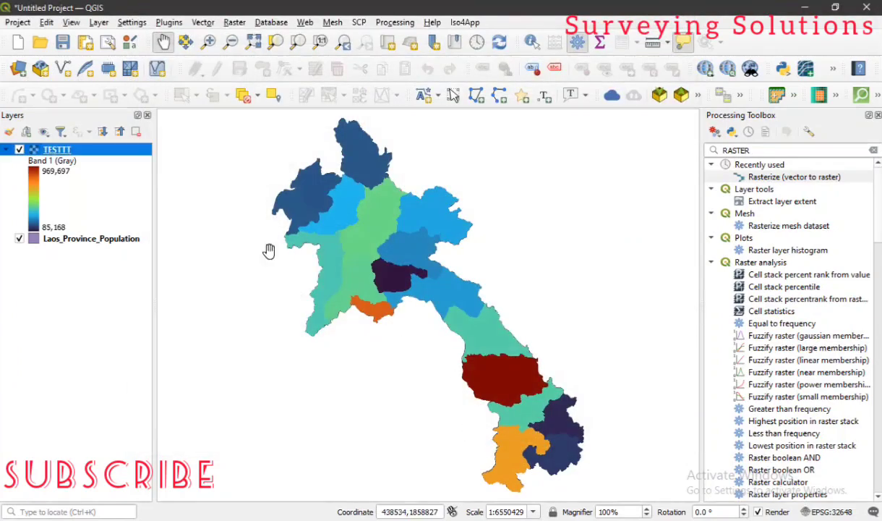
pyautogui.click(19, 239)
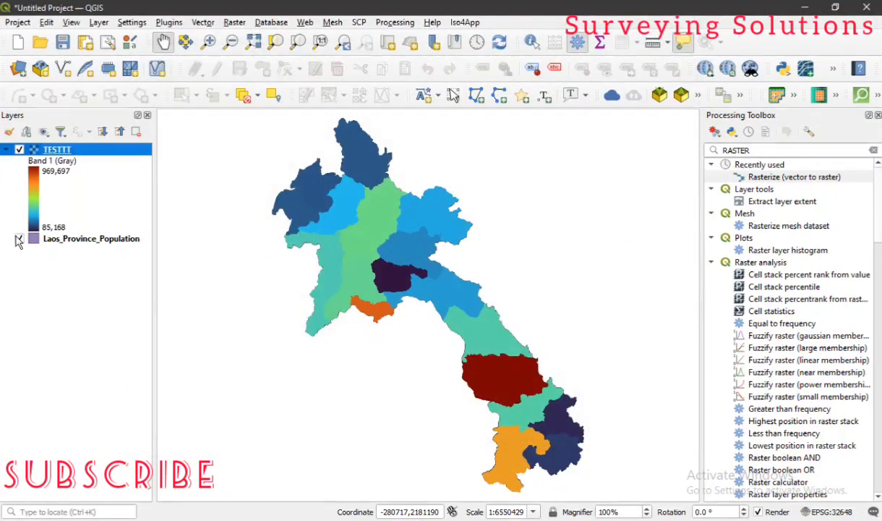
pyautogui.click(19, 239)
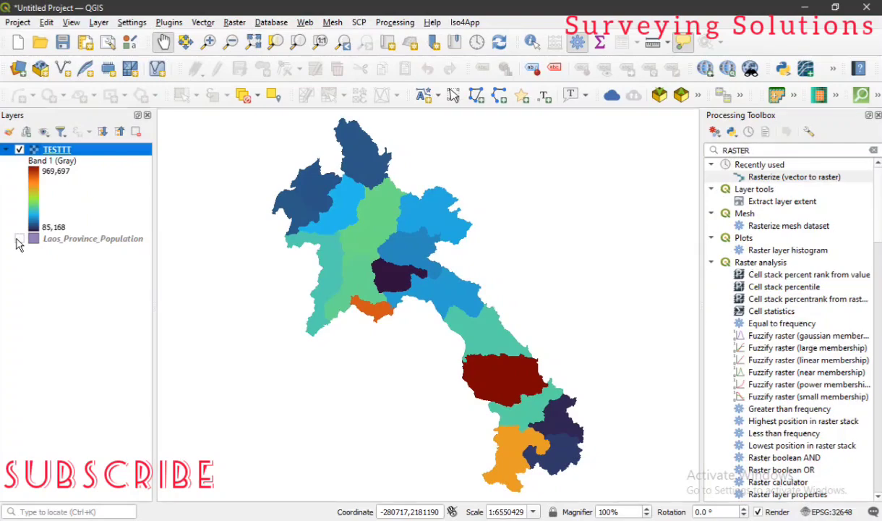
pyautogui.click(20, 237)
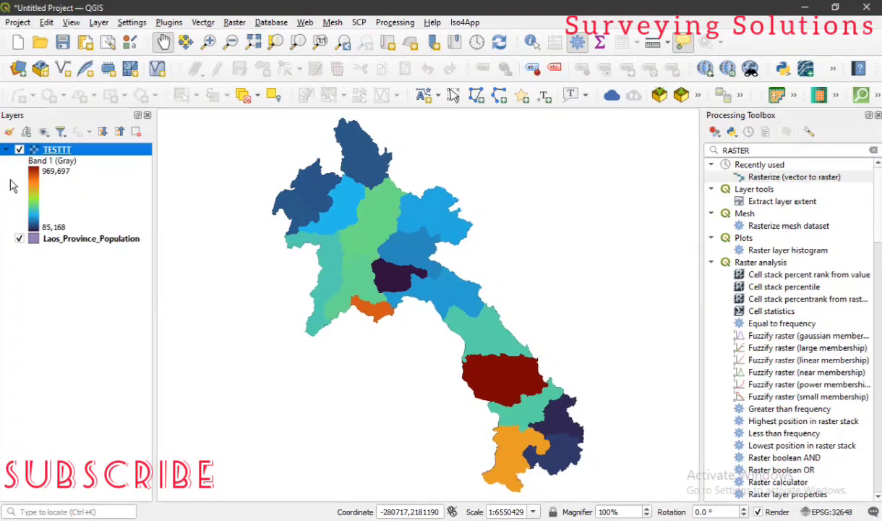
pyautogui.click(19, 149)
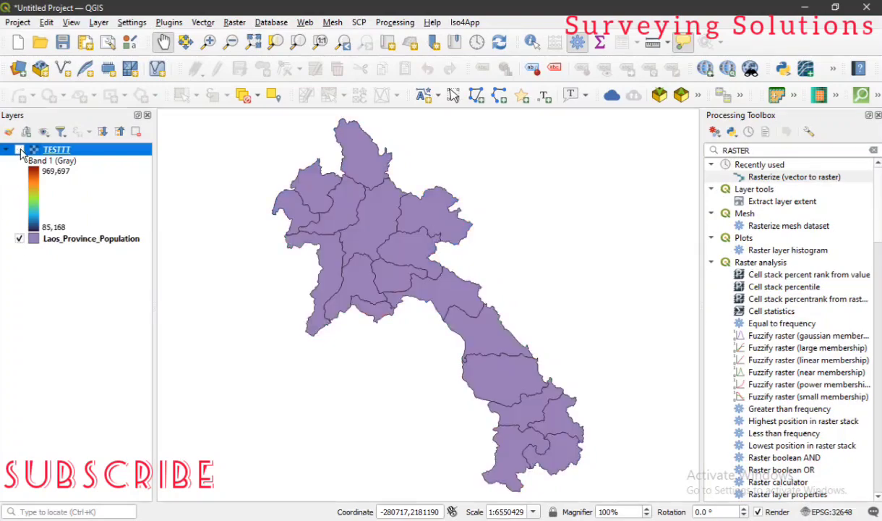
pyautogui.click(20, 149)
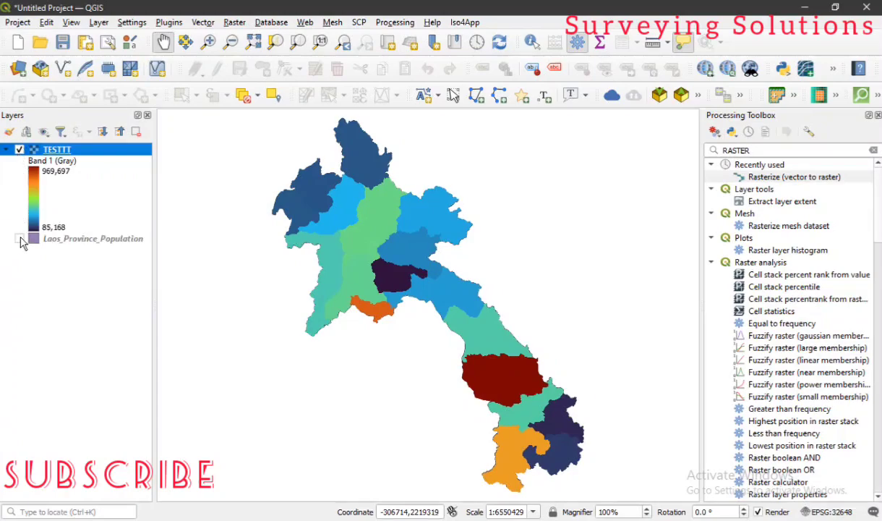
pyautogui.click(20, 238)
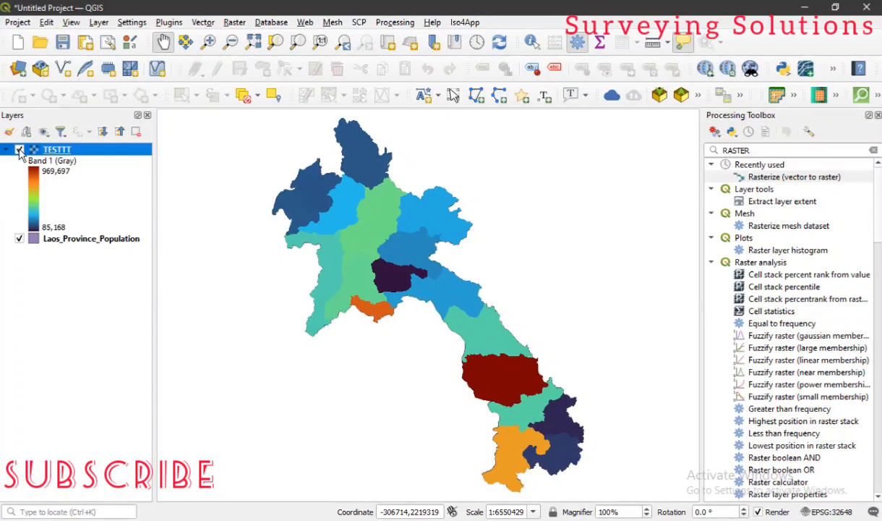